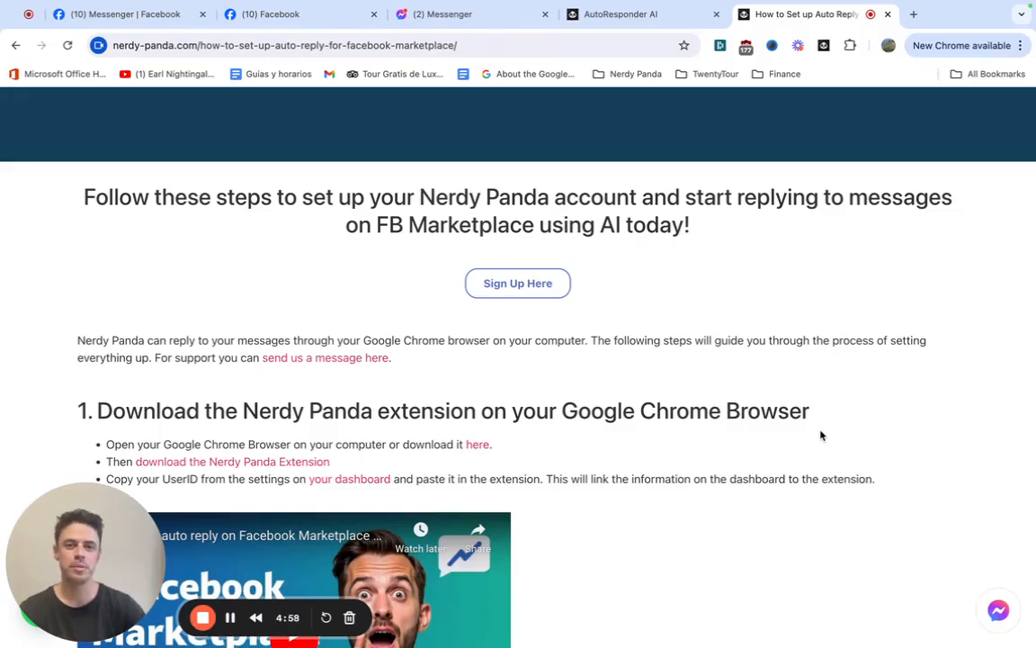
pyautogui.moveTo(776, 410)
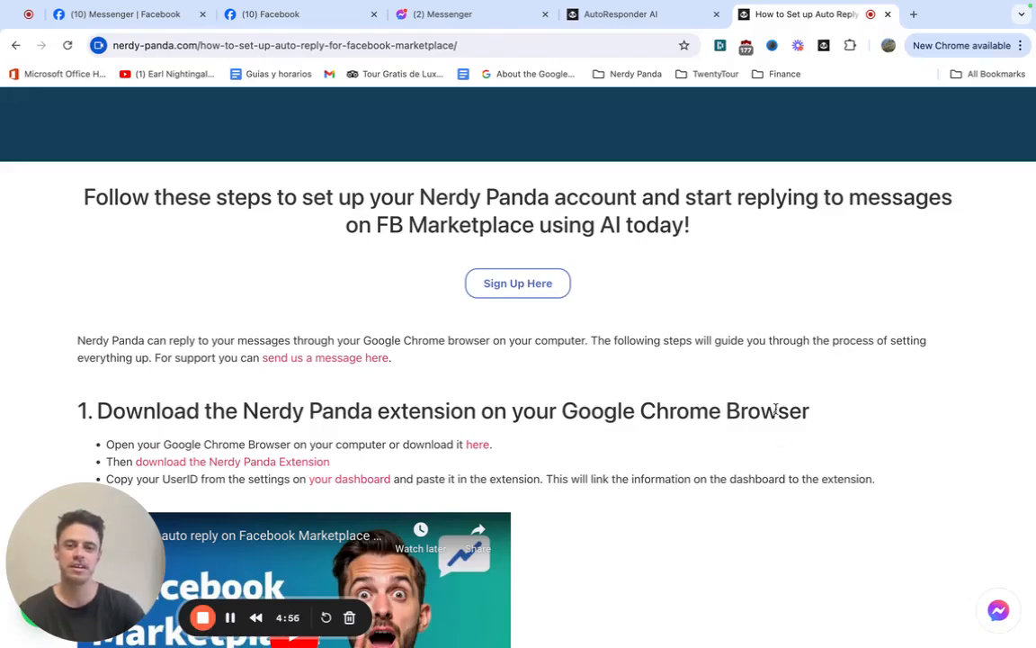
# Return to Chats and reopen the Marketplace inbox showing the Test Product conversations.
pyautogui.scroll(-3)
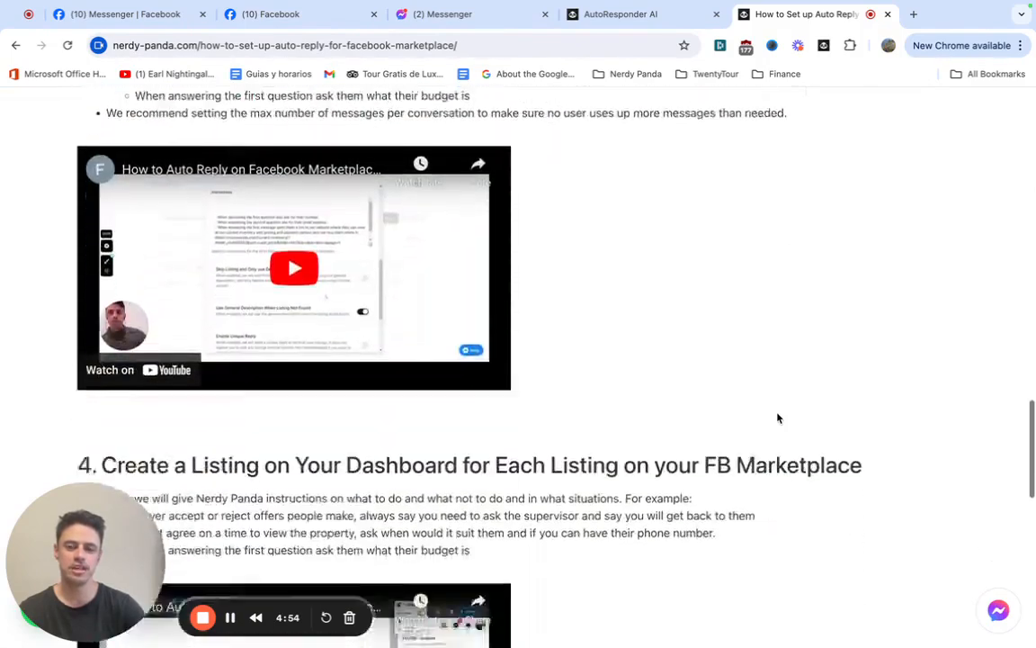
pyautogui.scroll(-3)
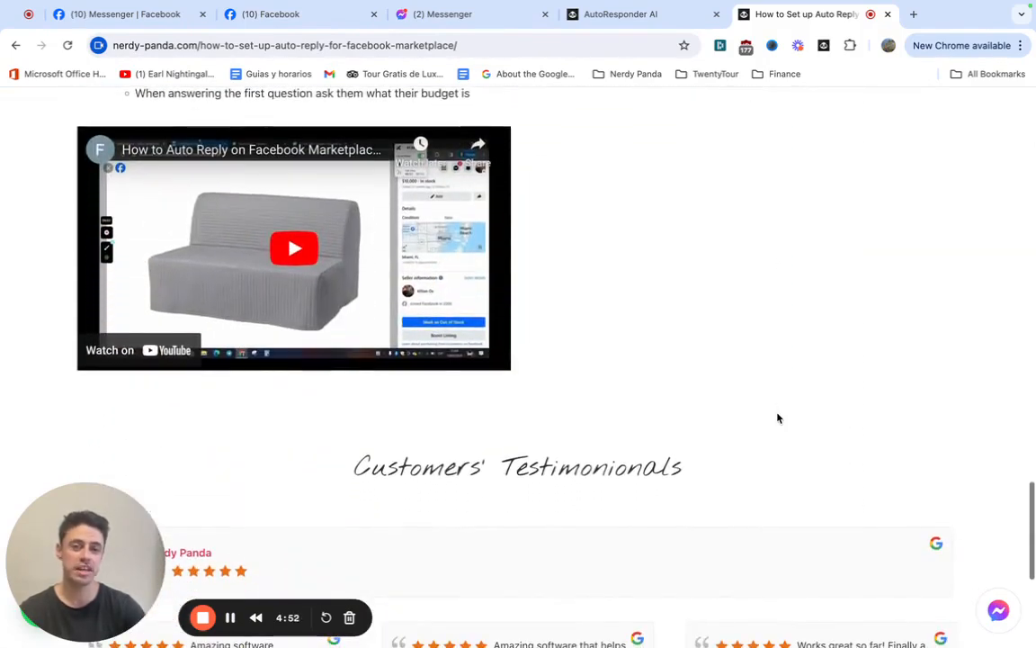
pyautogui.scroll(3)
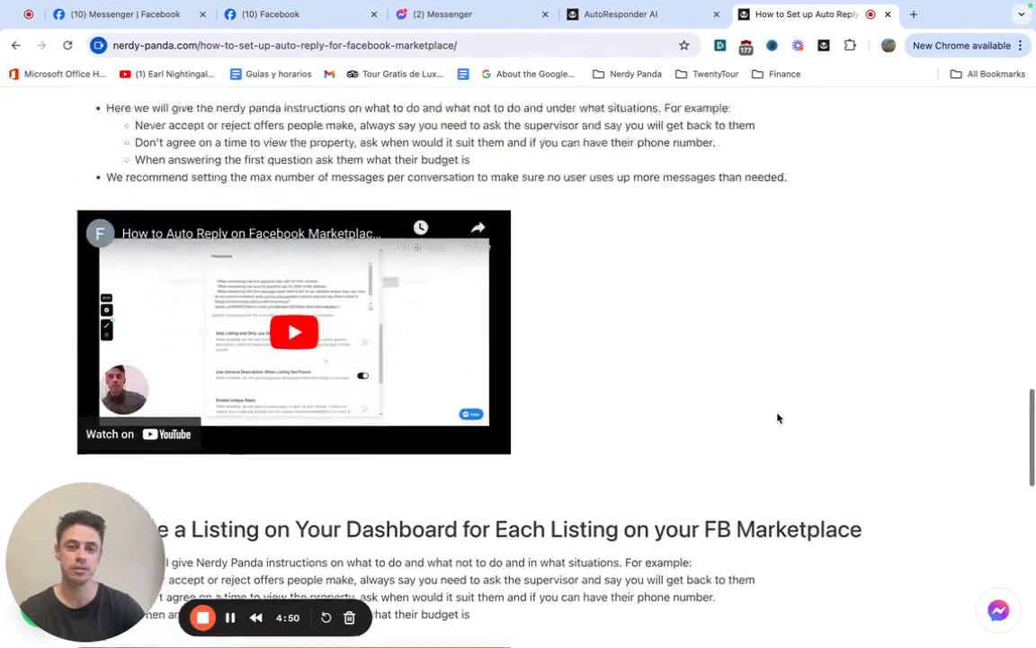
pyautogui.scroll(-3)
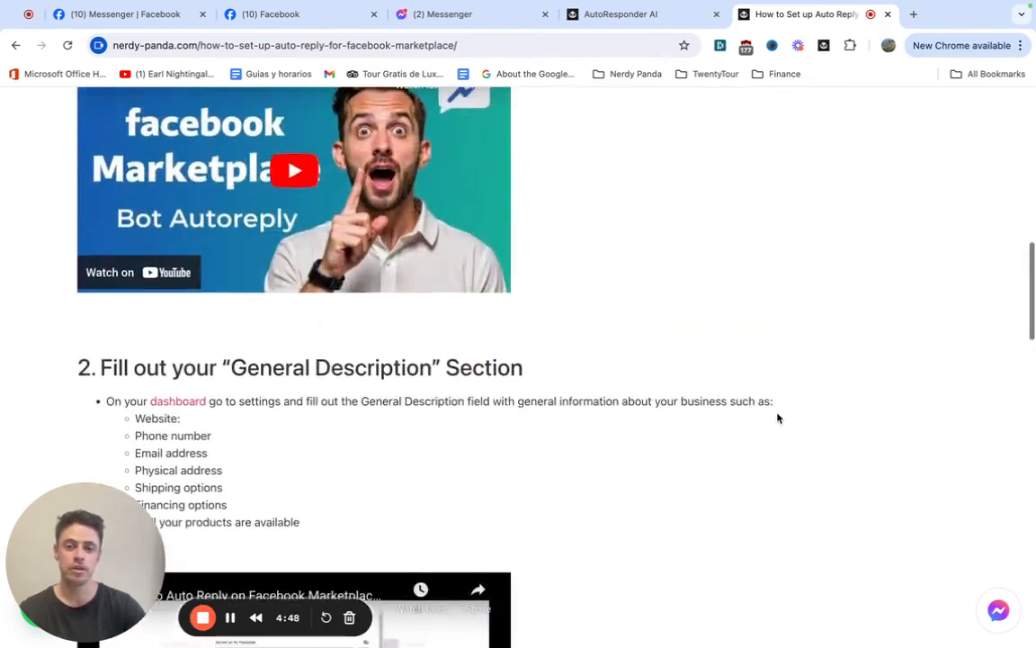
pyautogui.scroll(3)
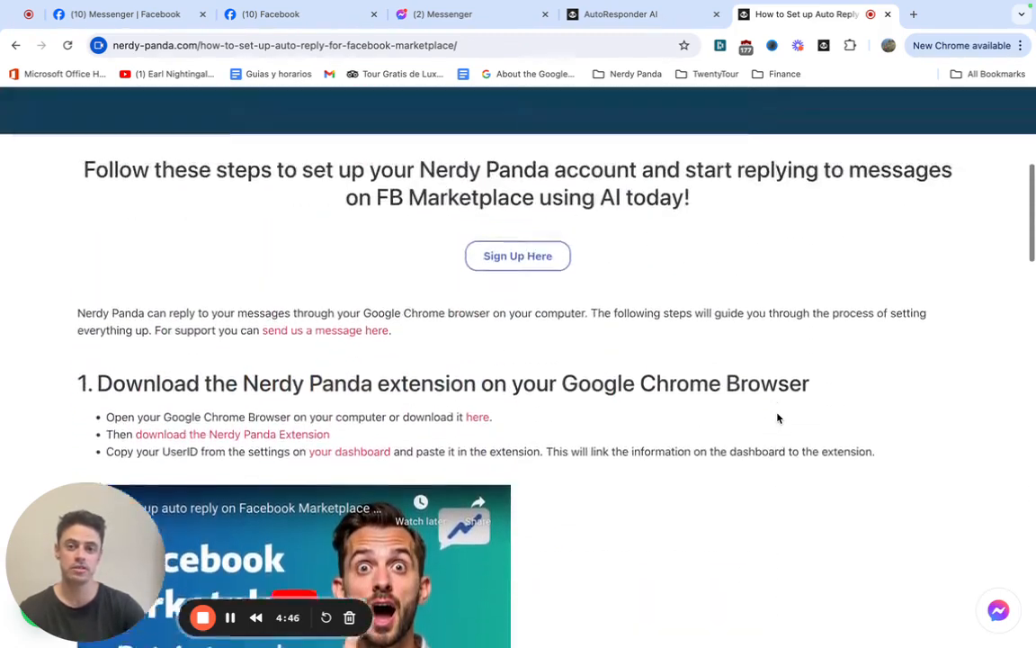
pyautogui.scroll(3)
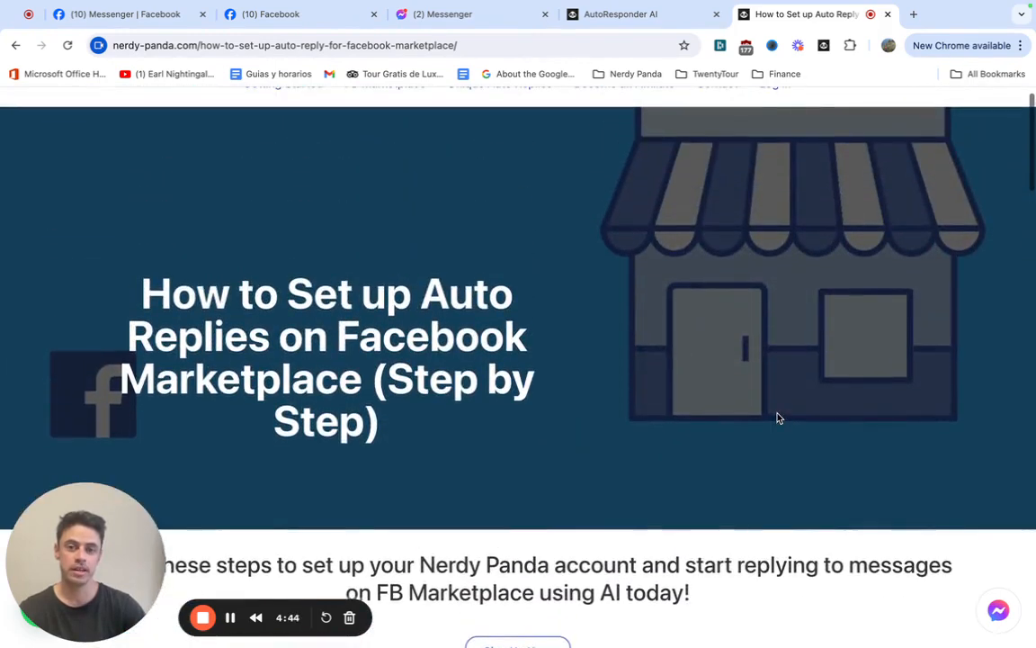
pyautogui.scroll(3)
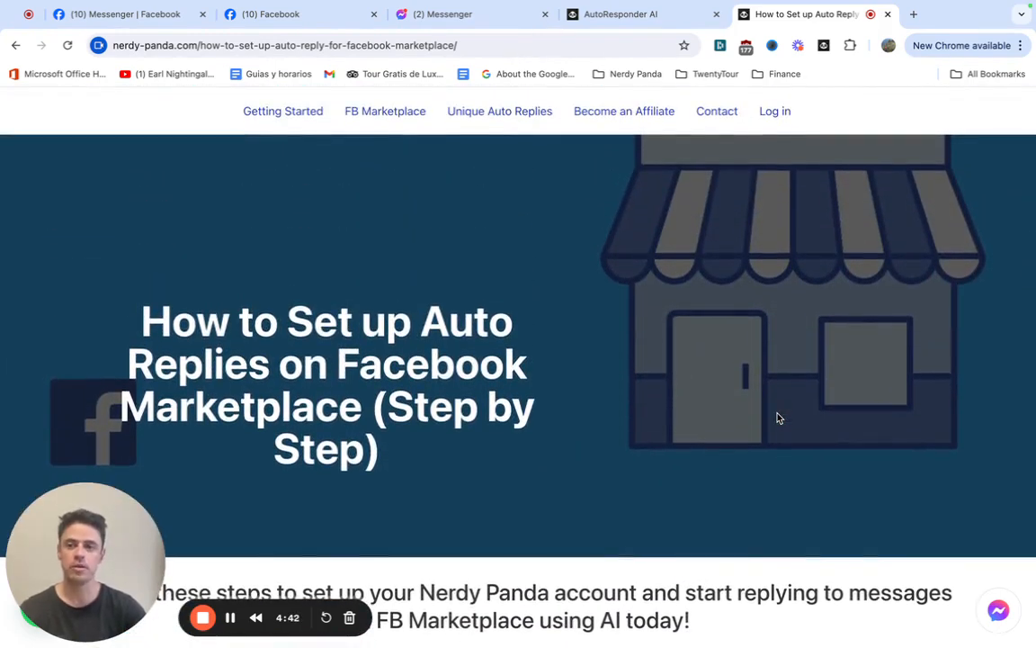
pyautogui.moveTo(716, 347)
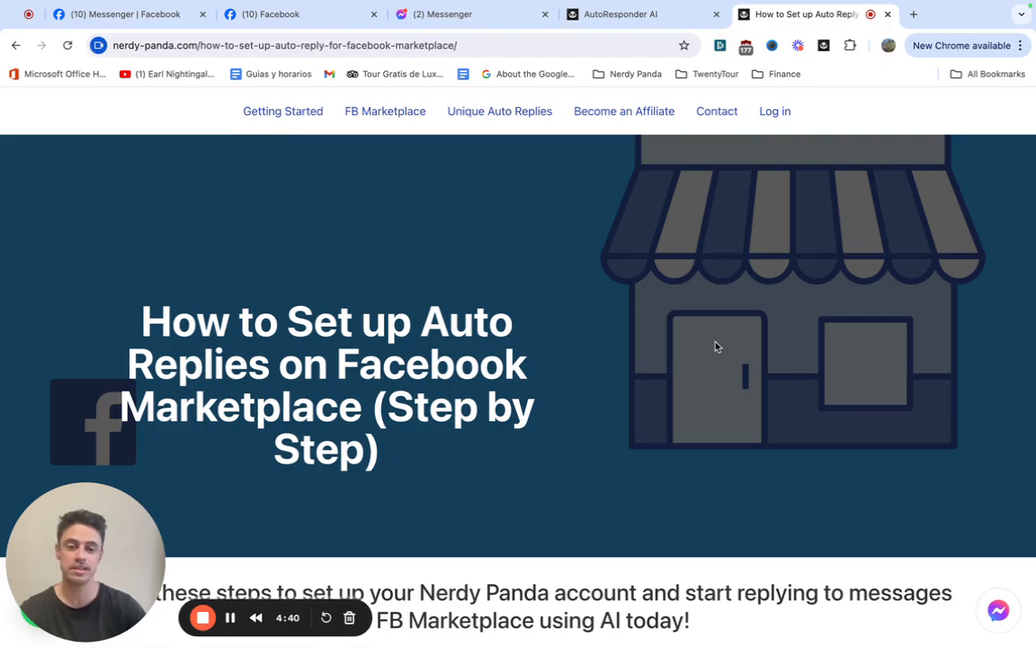
pyautogui.scroll(-3)
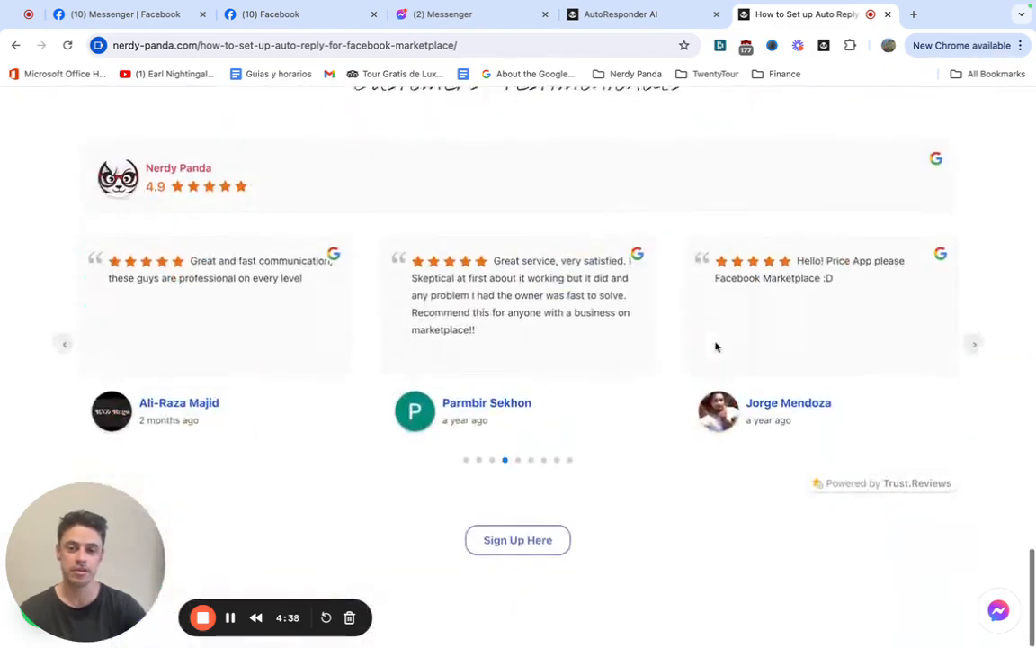
pyautogui.scroll(3)
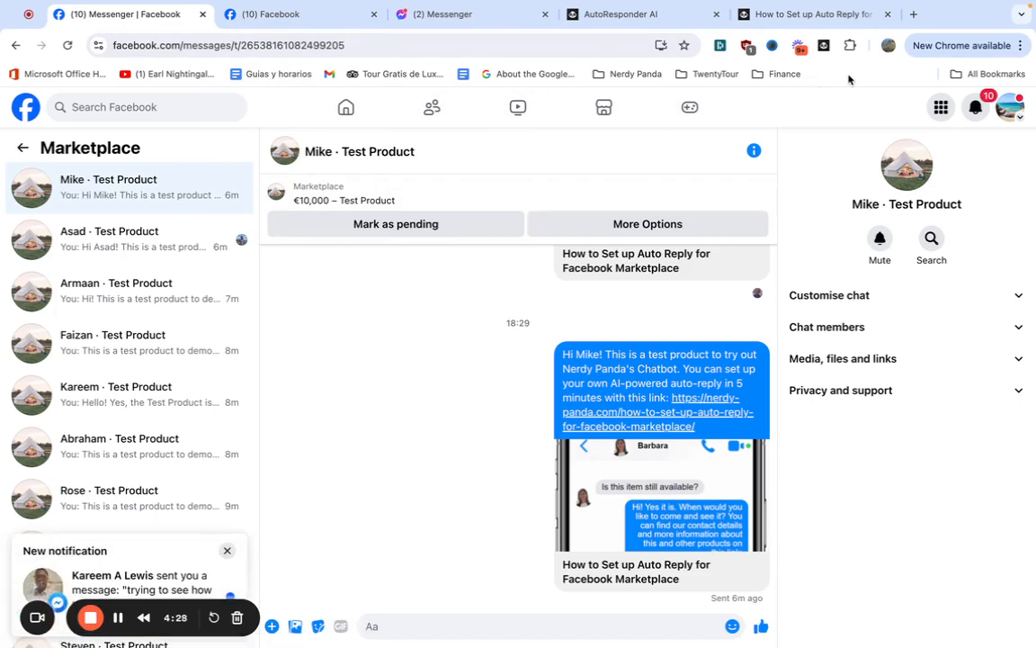
pyautogui.moveTo(824, 60)
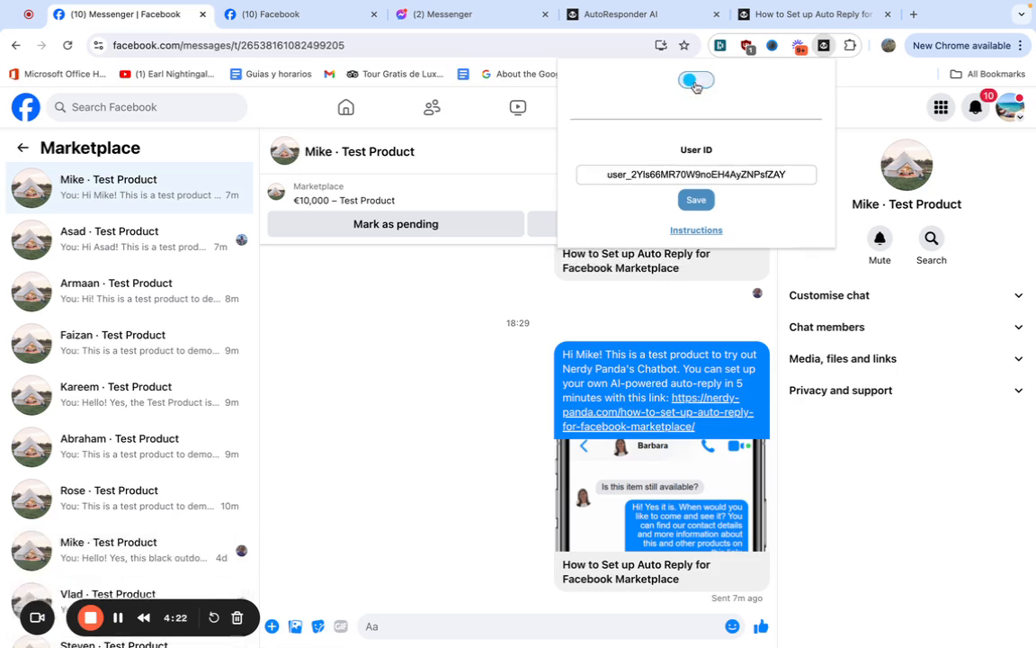
pyautogui.click(697, 82)
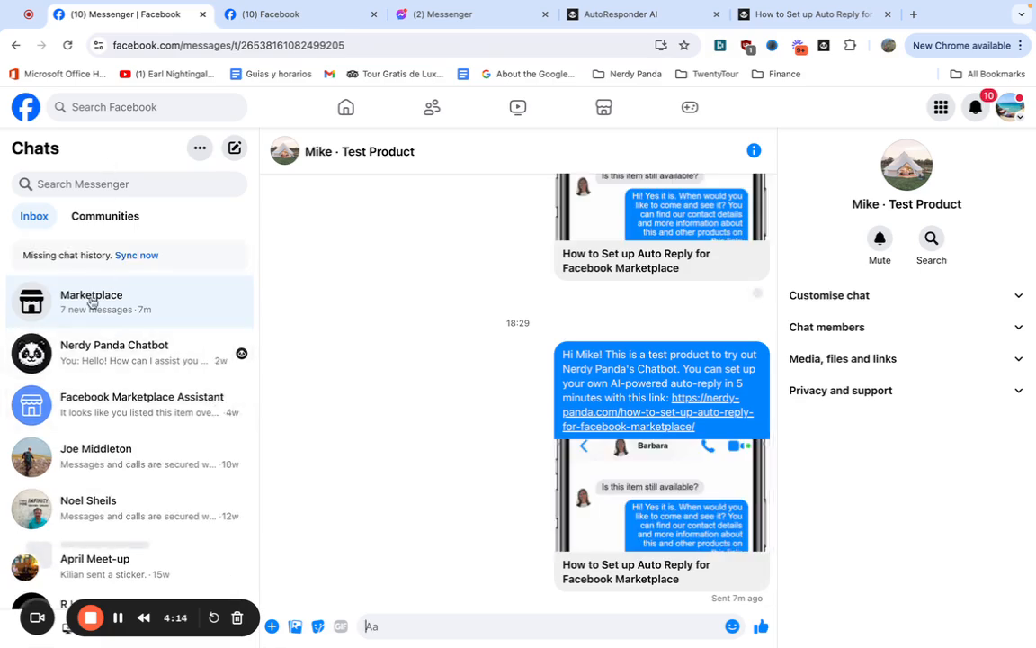
pyautogui.click(90, 302)
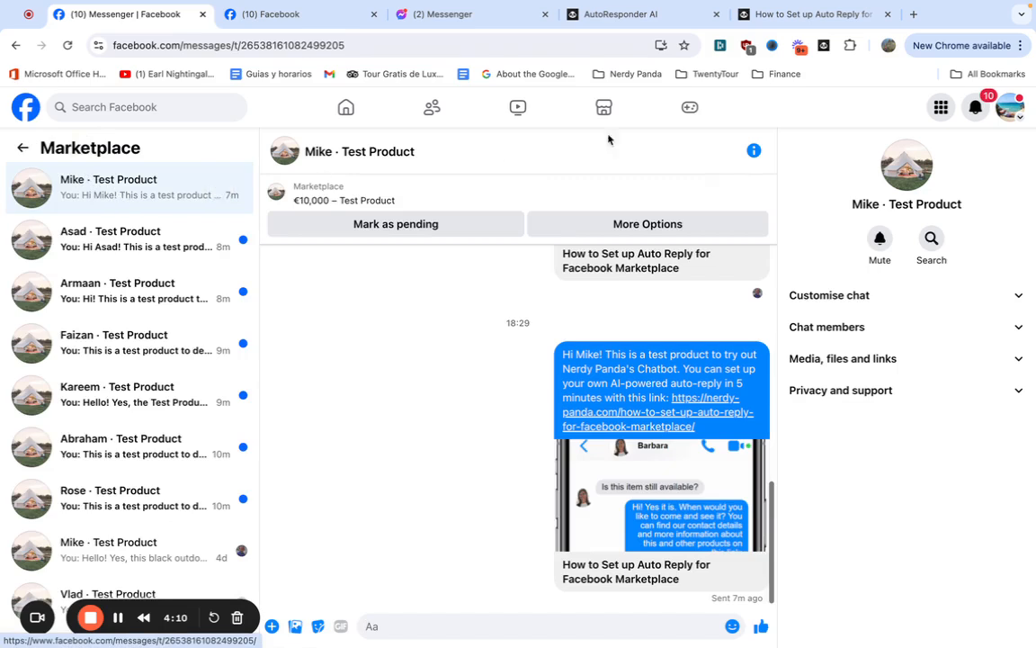
pyautogui.moveTo(828, 196)
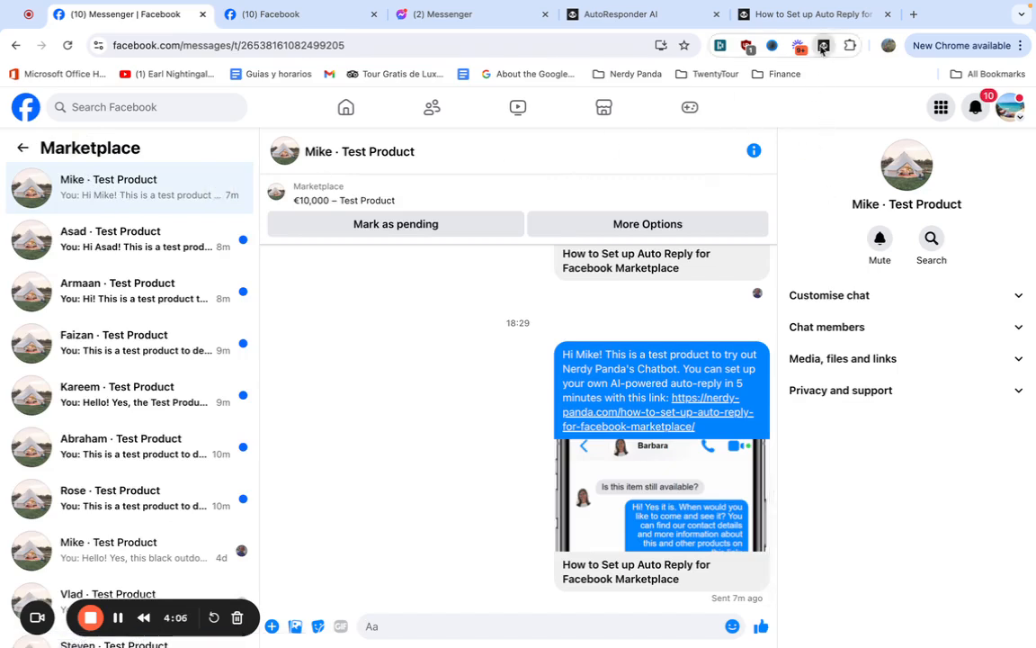
# Bring up the Nerdy Panda extension from the browser toolbar.
pyautogui.click(824, 45)
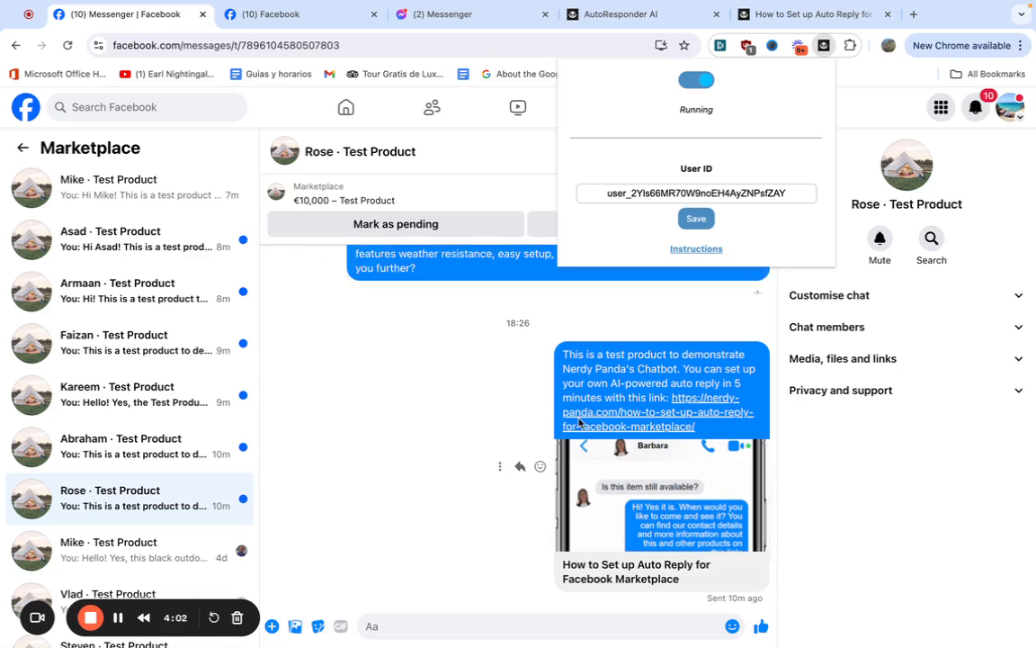
pyautogui.moveTo(584, 425)
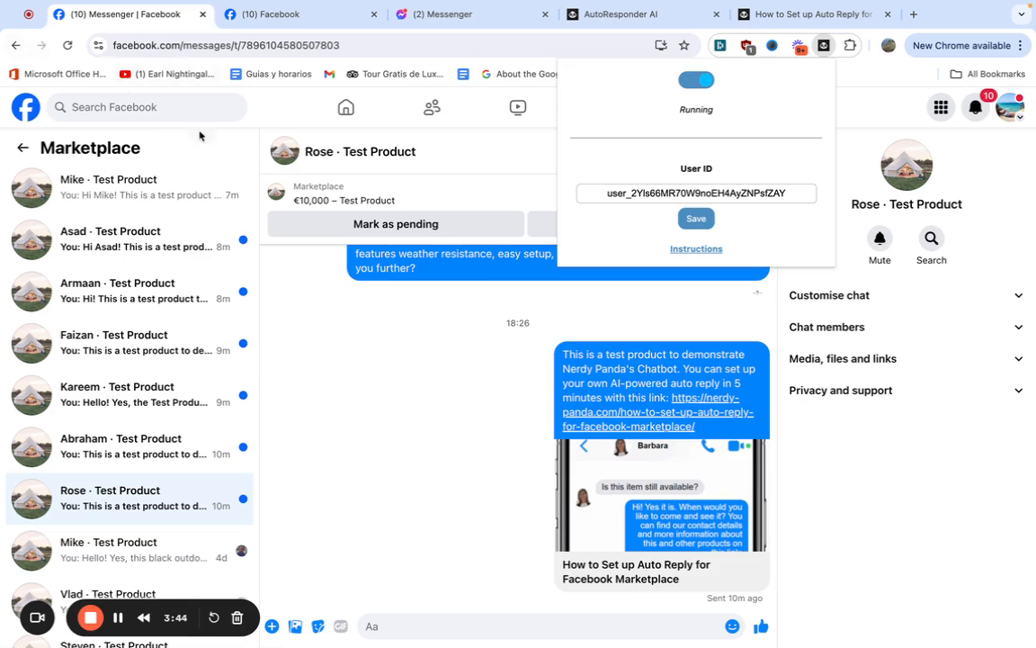
pyautogui.moveTo(500, 373)
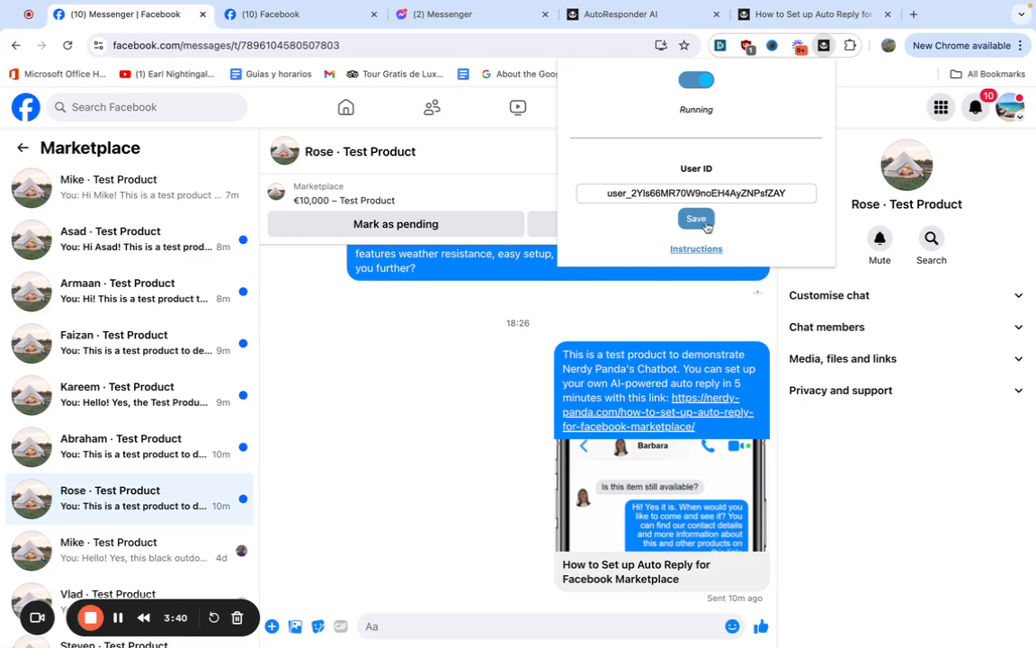
pyautogui.moveTo(701, 171)
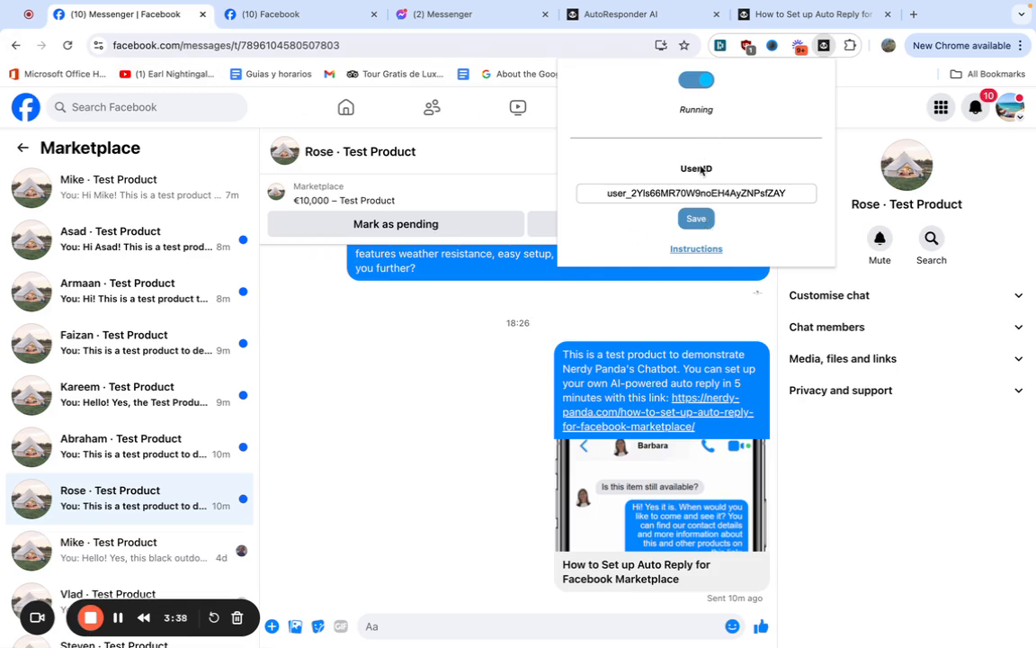
pyautogui.moveTo(695, 185)
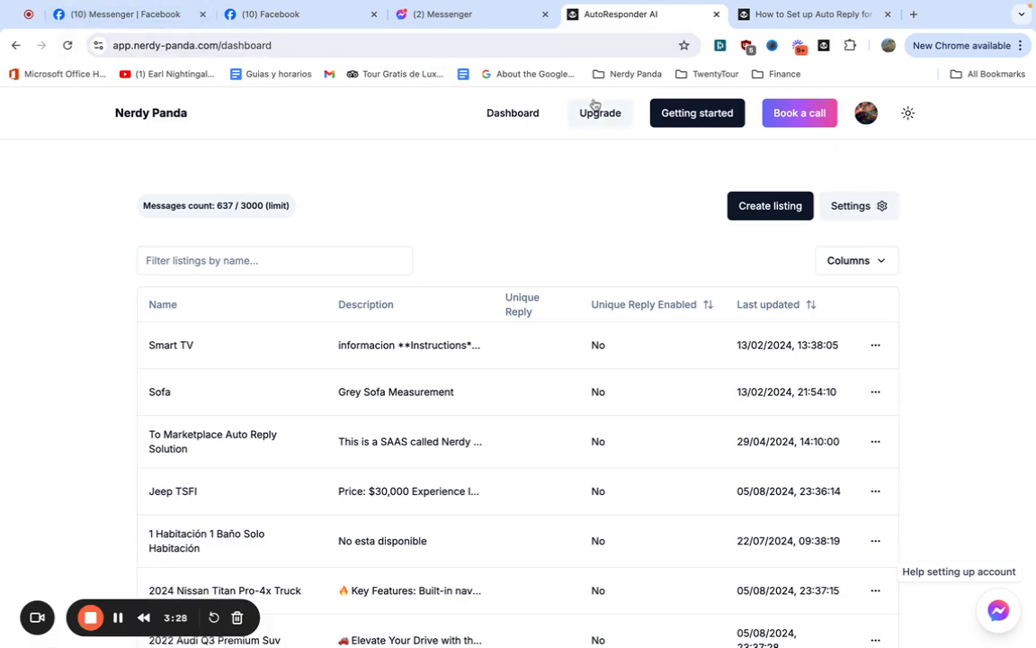
# Show the AutoResponder settings and copy the unique User ID.
pyautogui.click(849, 205)
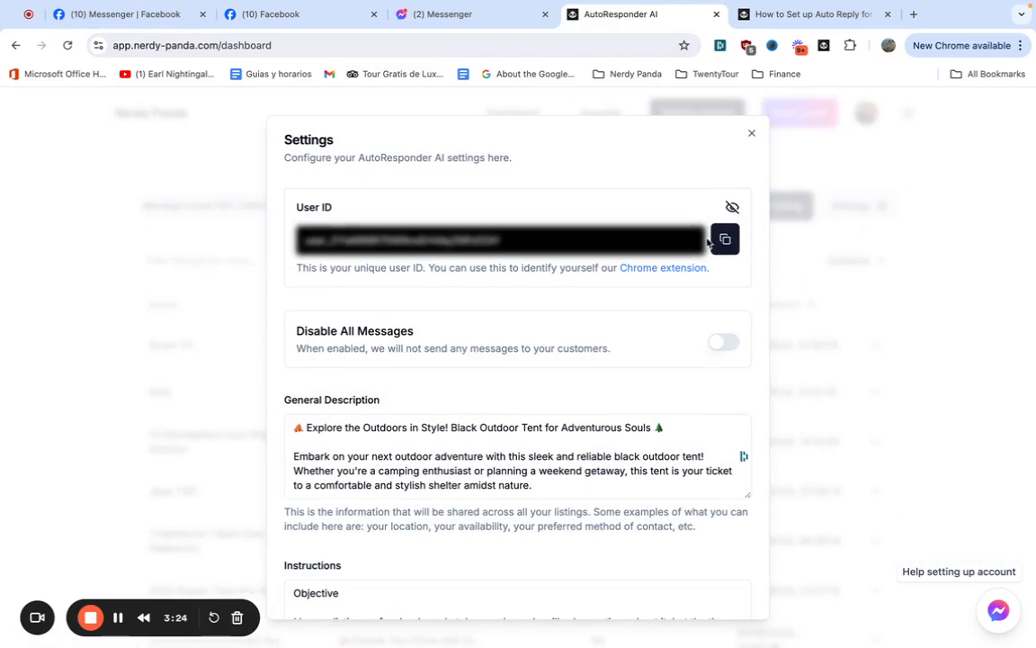
pyautogui.click(725, 237)
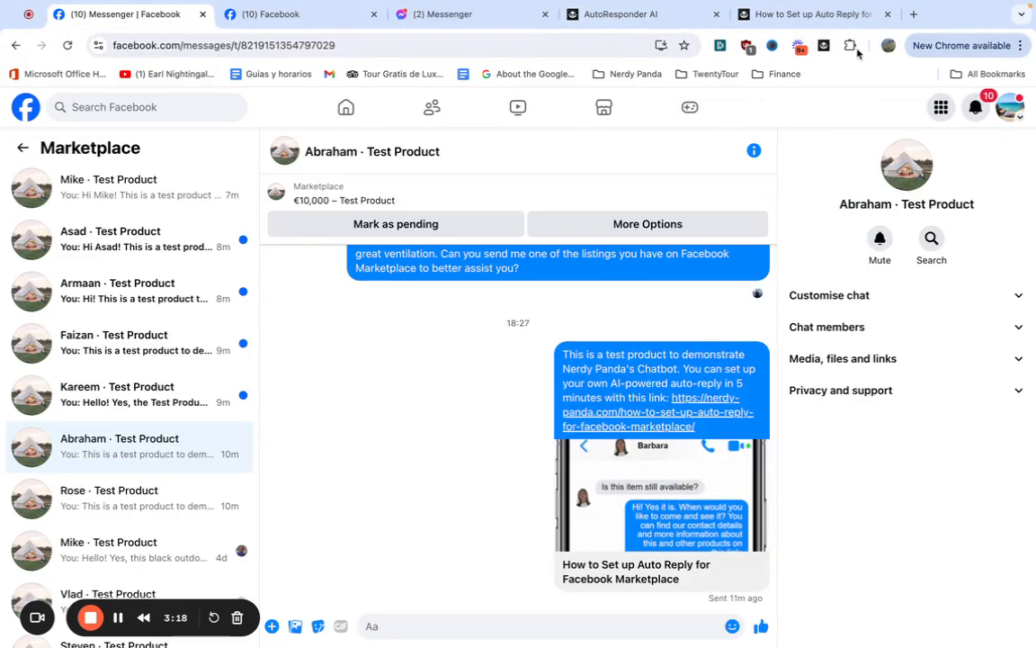
# Switch to Kareem's Test Product chat listed above the current Marketplace conversation.
pyautogui.click(824, 45)
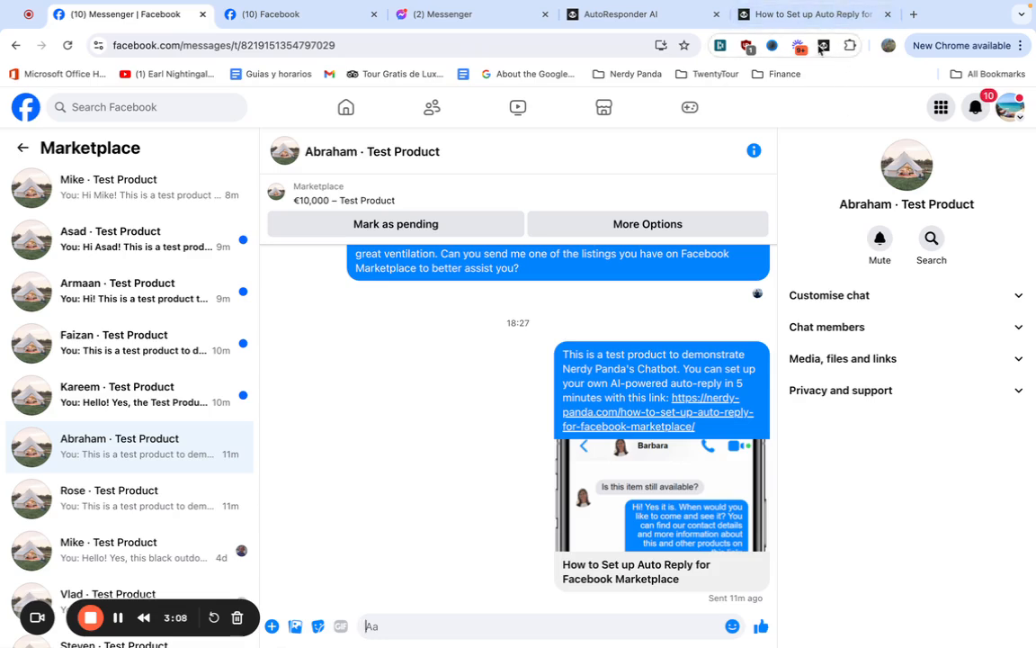
pyautogui.click(824, 45)
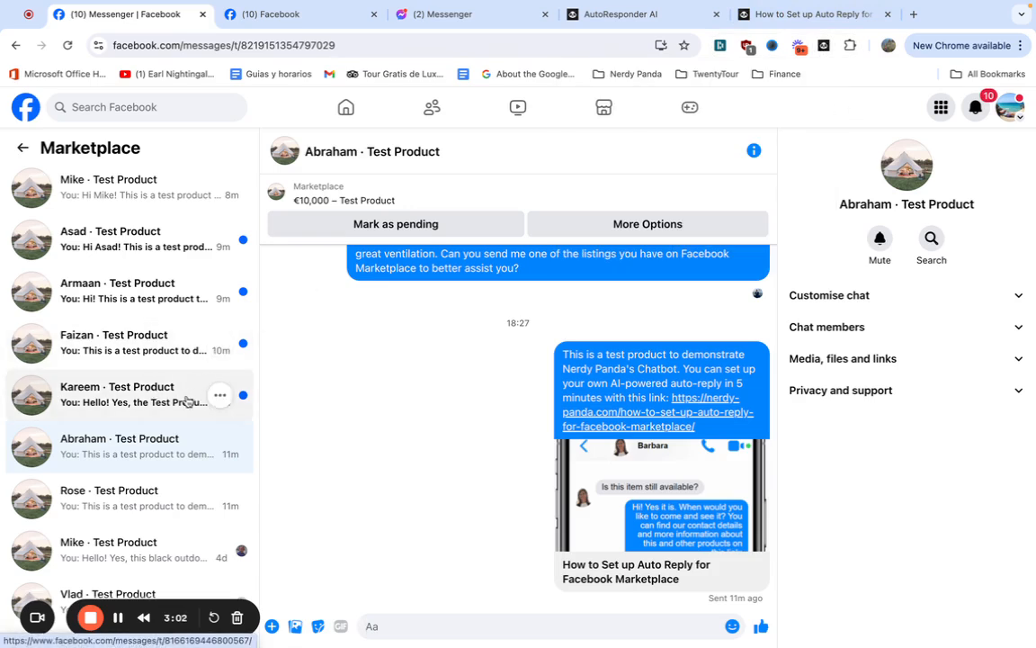
pyautogui.click(126, 394)
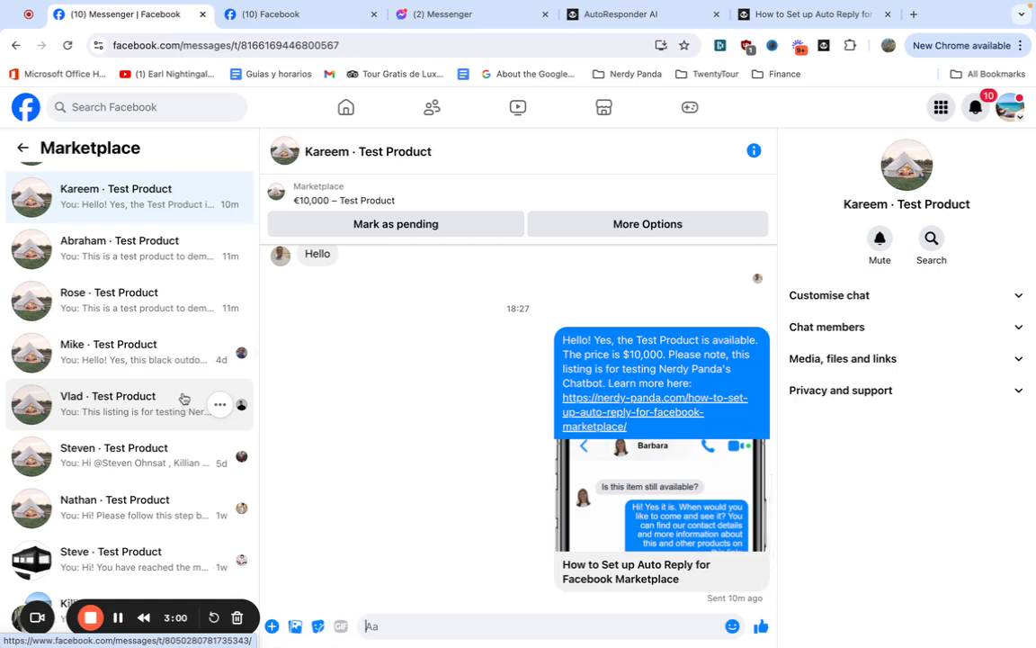
pyautogui.moveTo(188, 482)
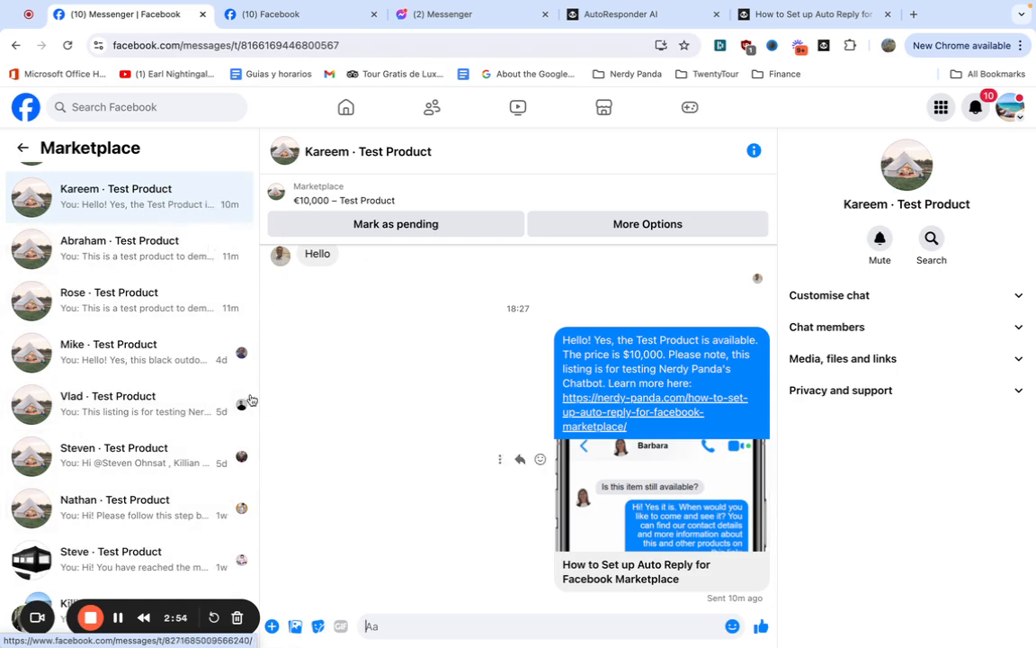
pyautogui.moveTo(201, 248)
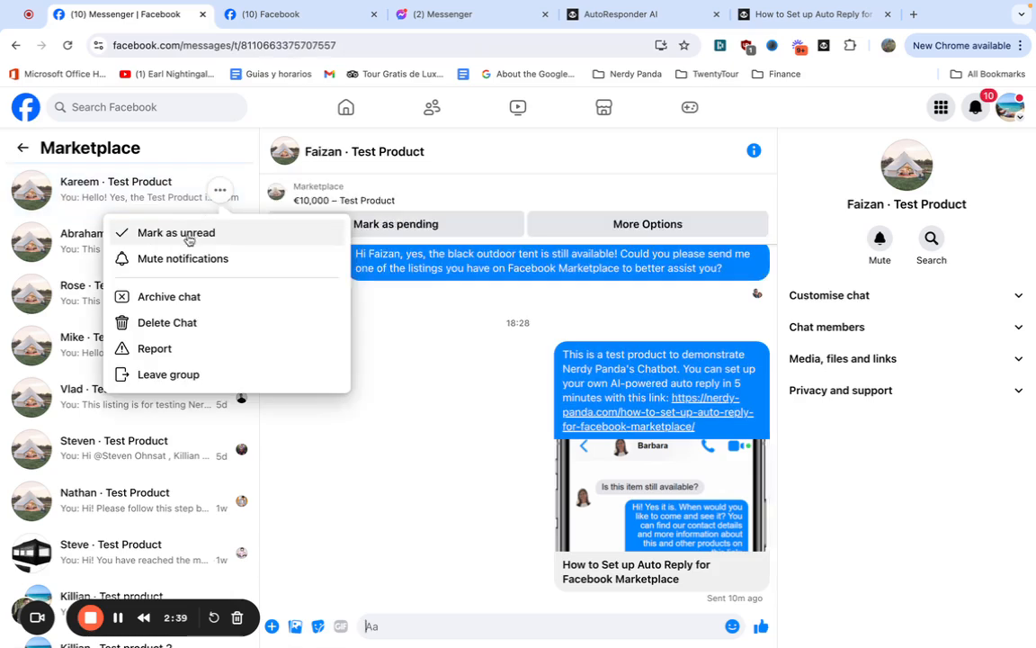
# Mark Kareem's Test Product chat as unread via its ••• menu.
pyautogui.click(177, 232)
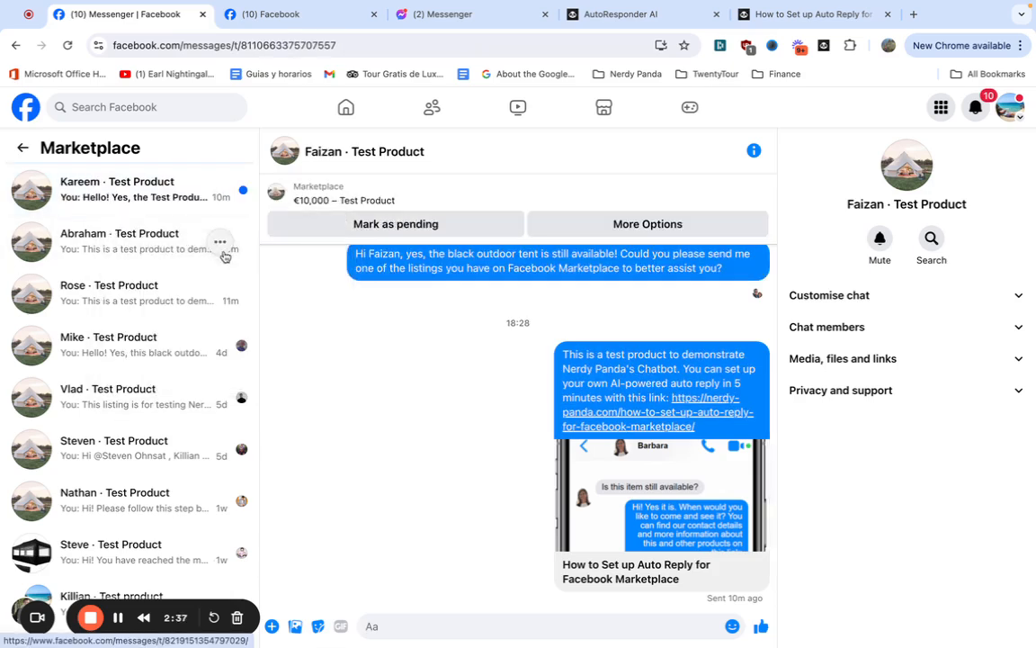
pyautogui.moveTo(180, 345)
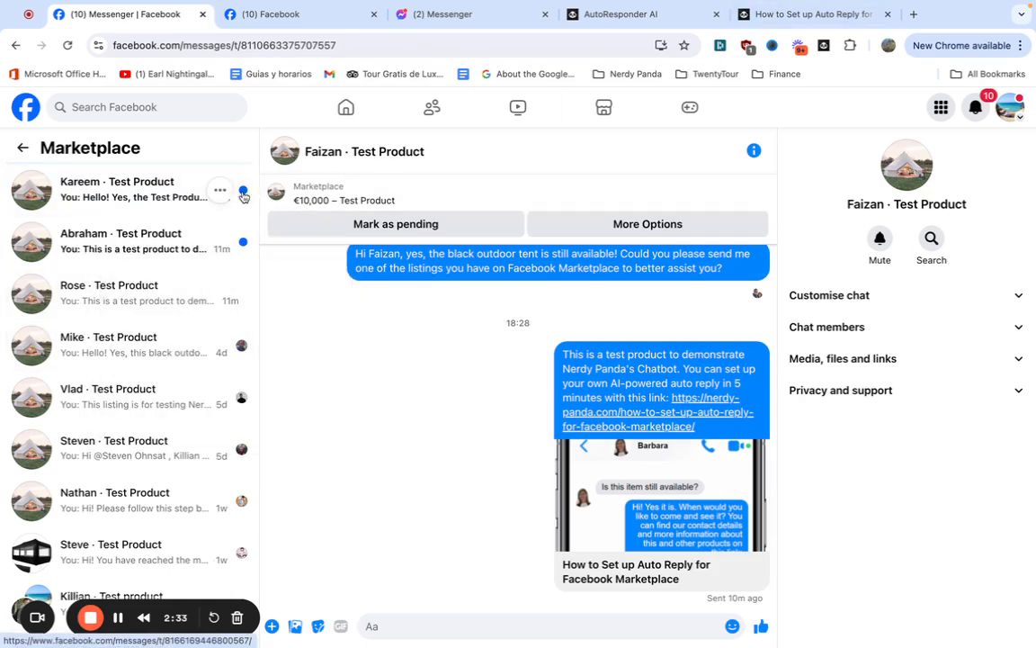
pyautogui.moveTo(219, 239)
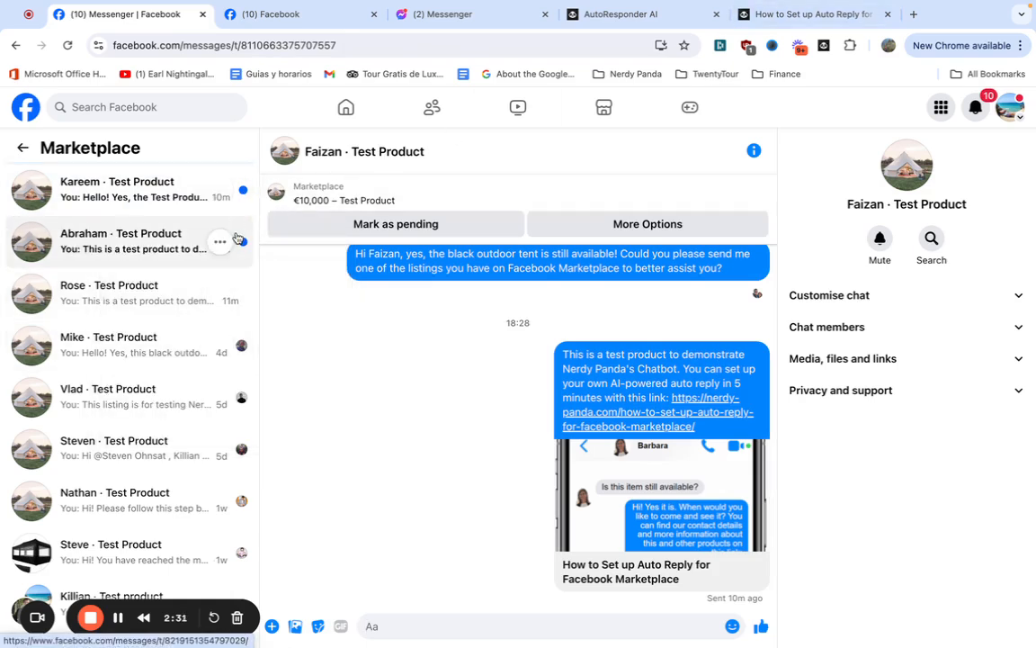
pyautogui.moveTo(293, 110)
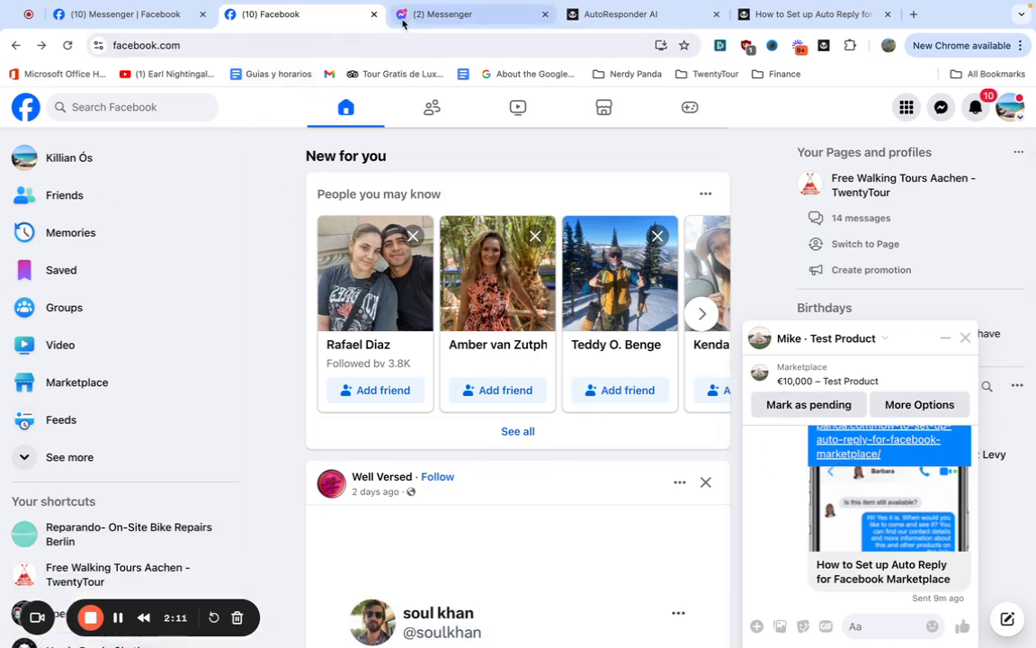
# From the Facebook header, reach the Marketplace chats and show them in the full Messenger page.
pyautogui.click(441, 15)
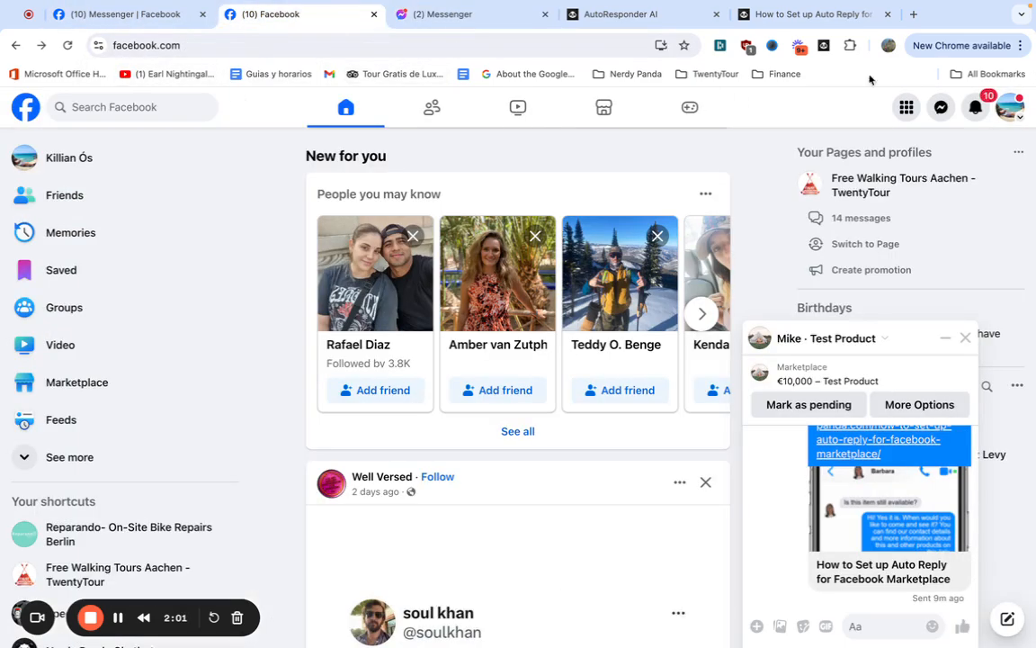
pyautogui.click(941, 108)
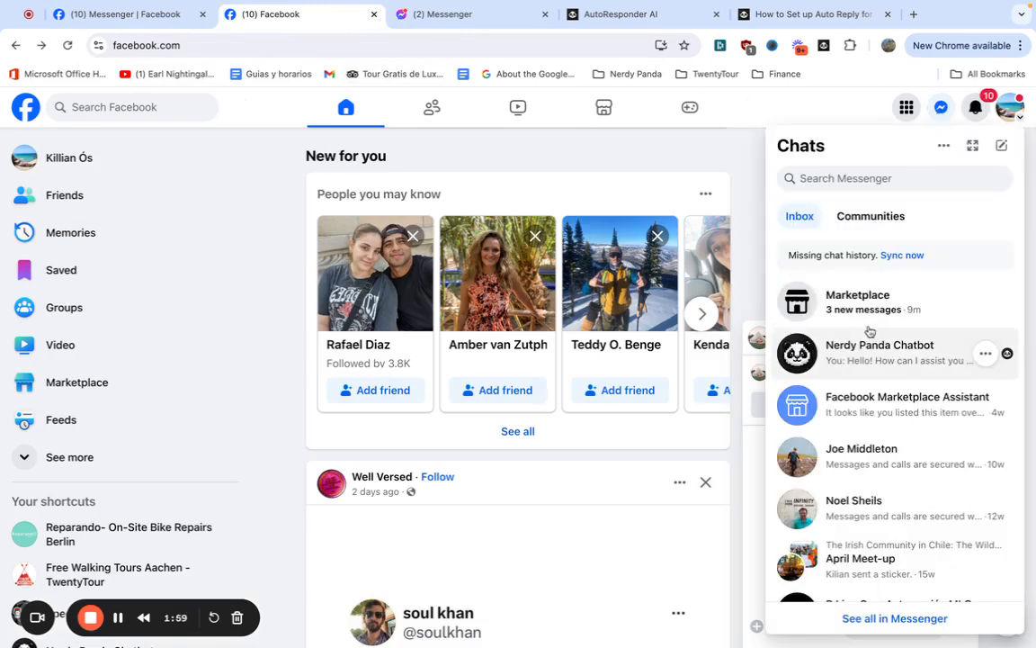
pyautogui.click(856, 302)
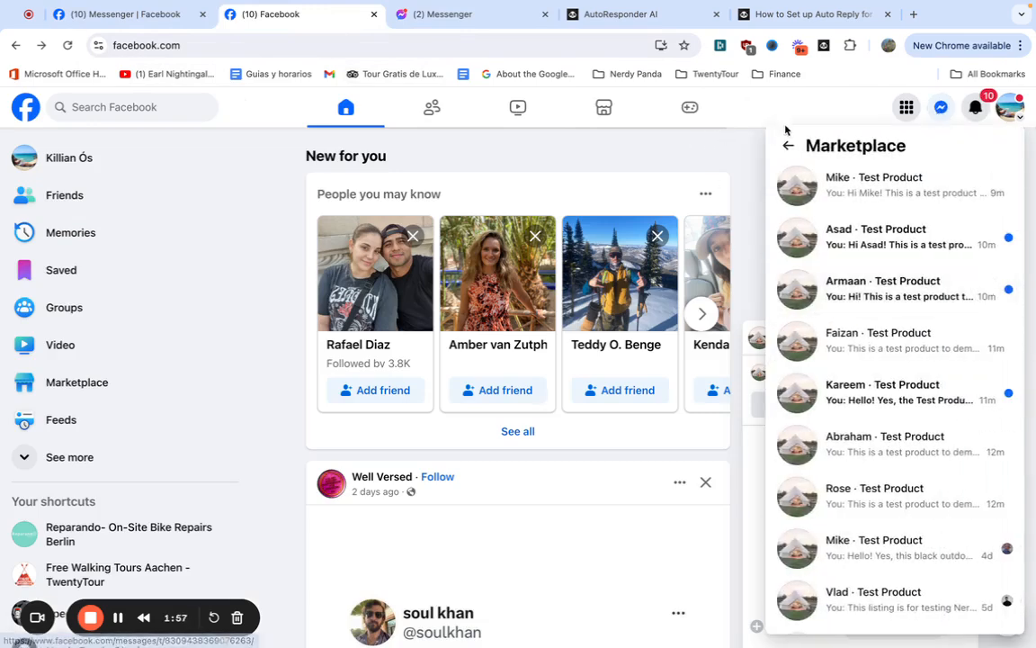
pyautogui.click(788, 144)
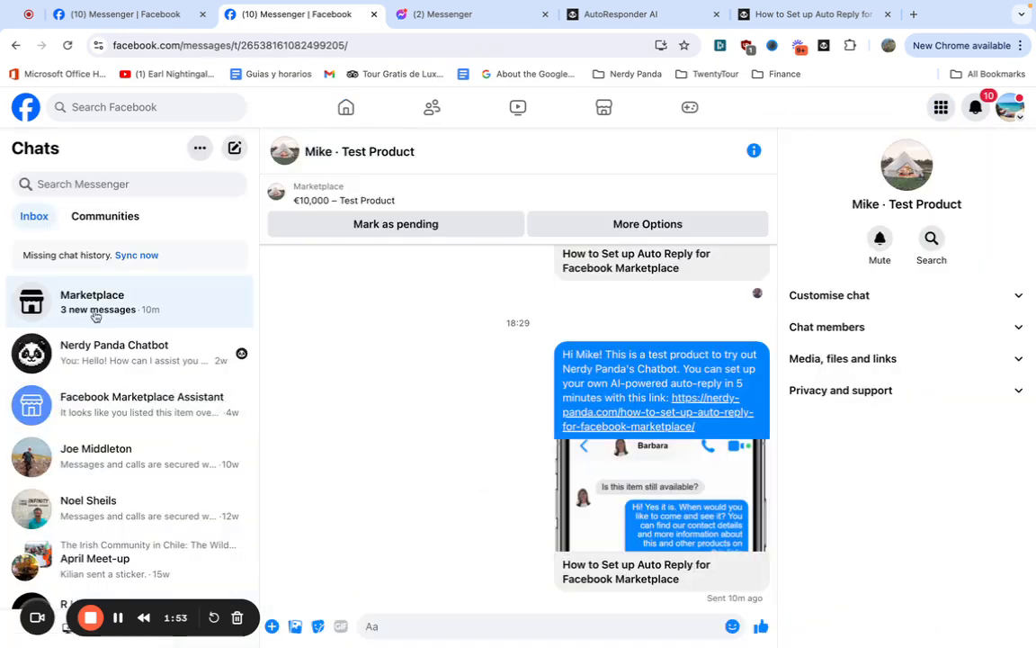
# List the Marketplace Test Product chats with Asad's, Armaan's, Faizan's and Kareem's marked unread.
pyautogui.click(92, 302)
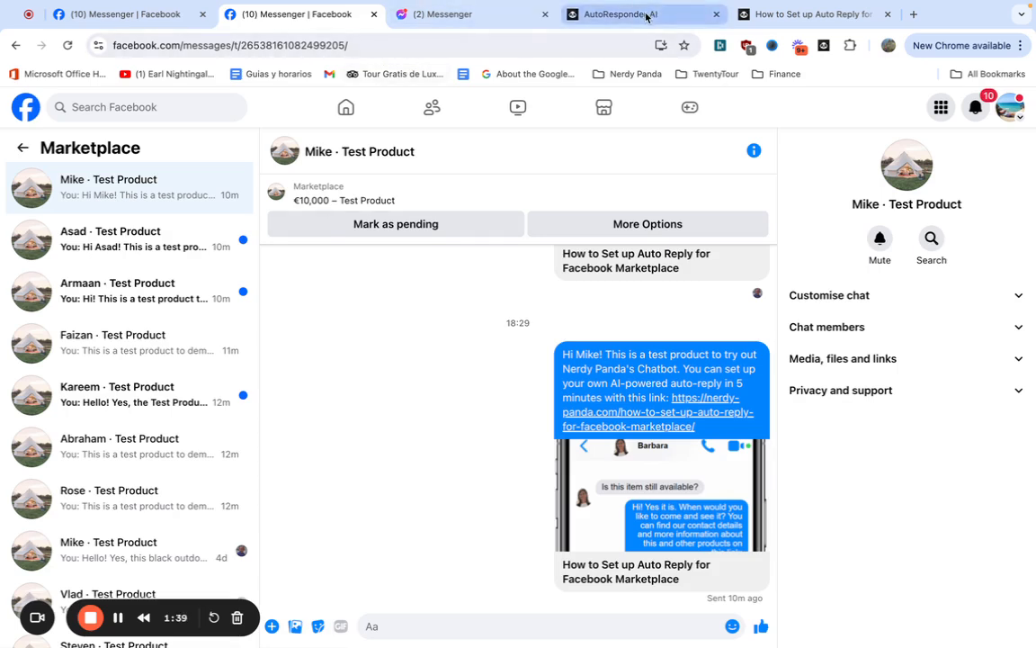
# Return to the Nerdy Panda dashboard and close Settings to show the listings table (637/3000 messages).
pyautogui.click(644, 14)
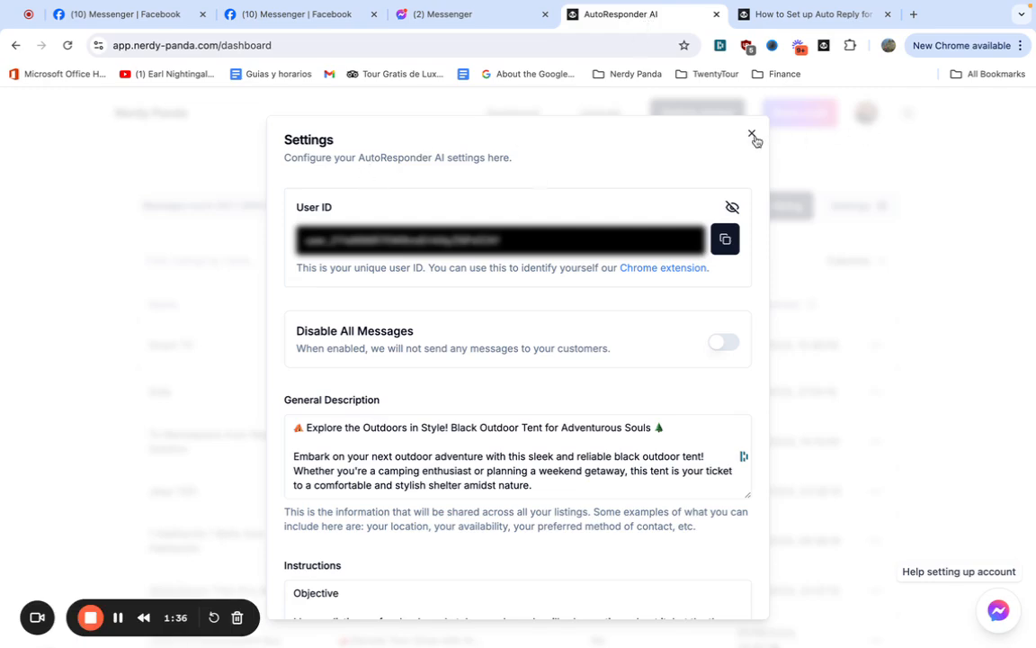
pyautogui.click(751, 135)
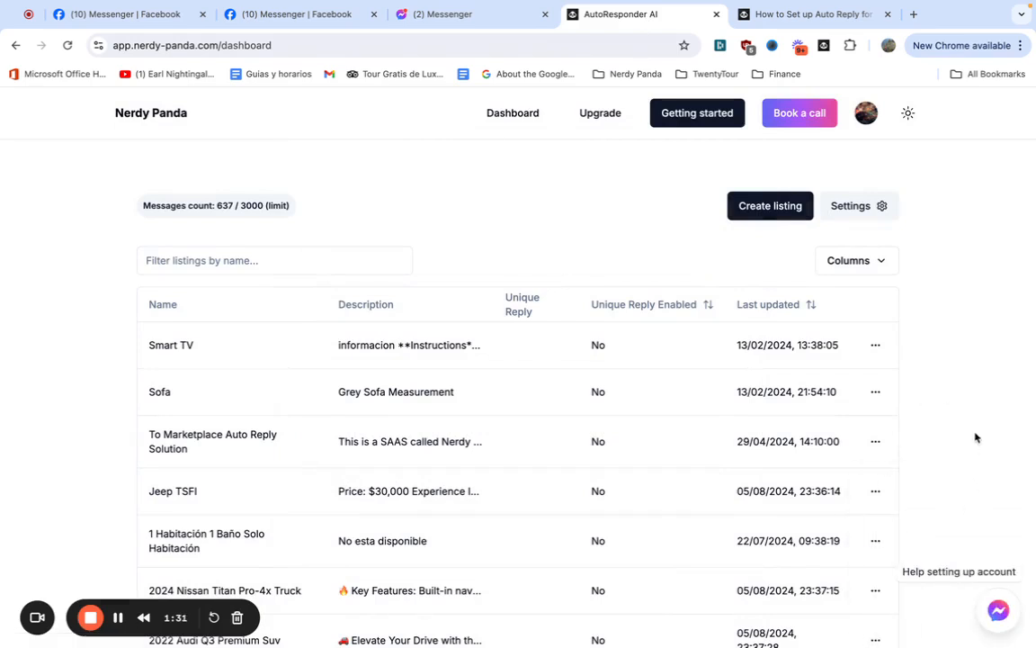
pyautogui.moveTo(991, 500)
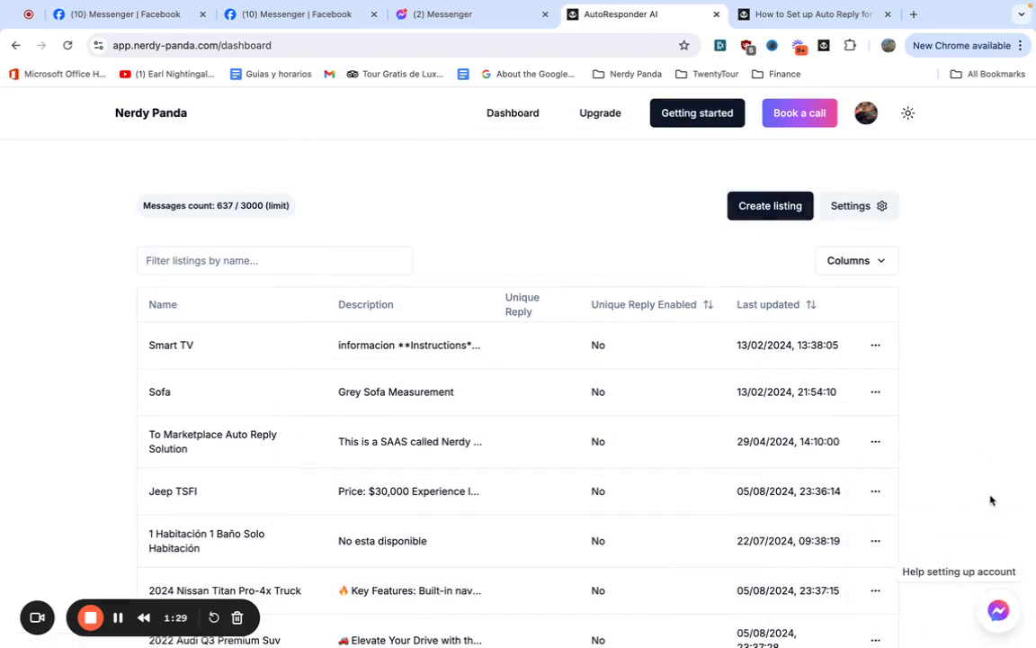